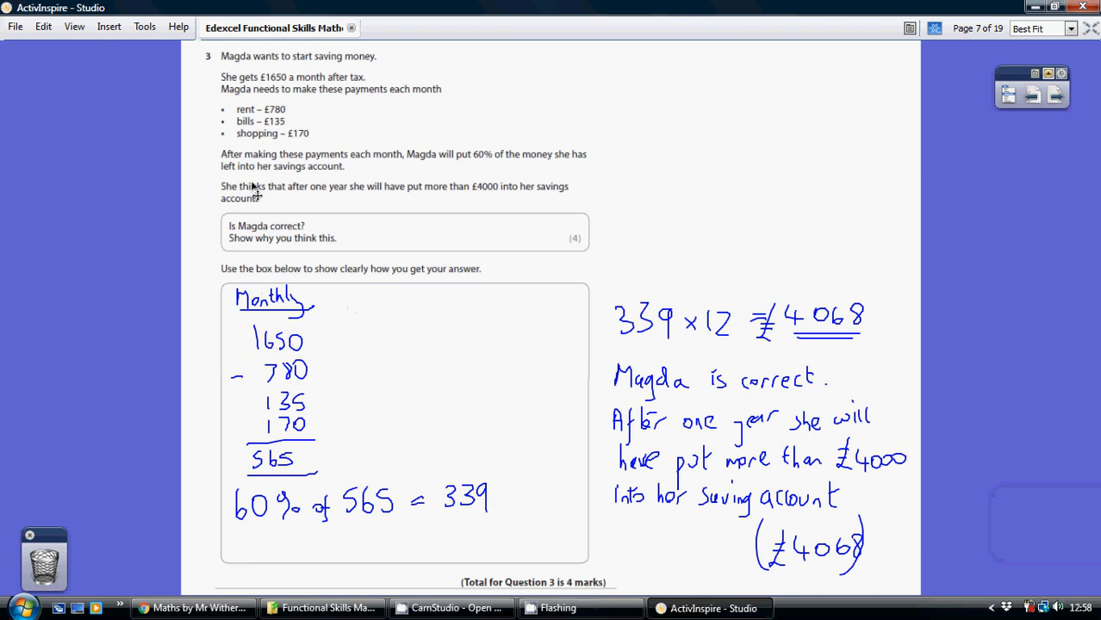
mouse_move(271, 129)
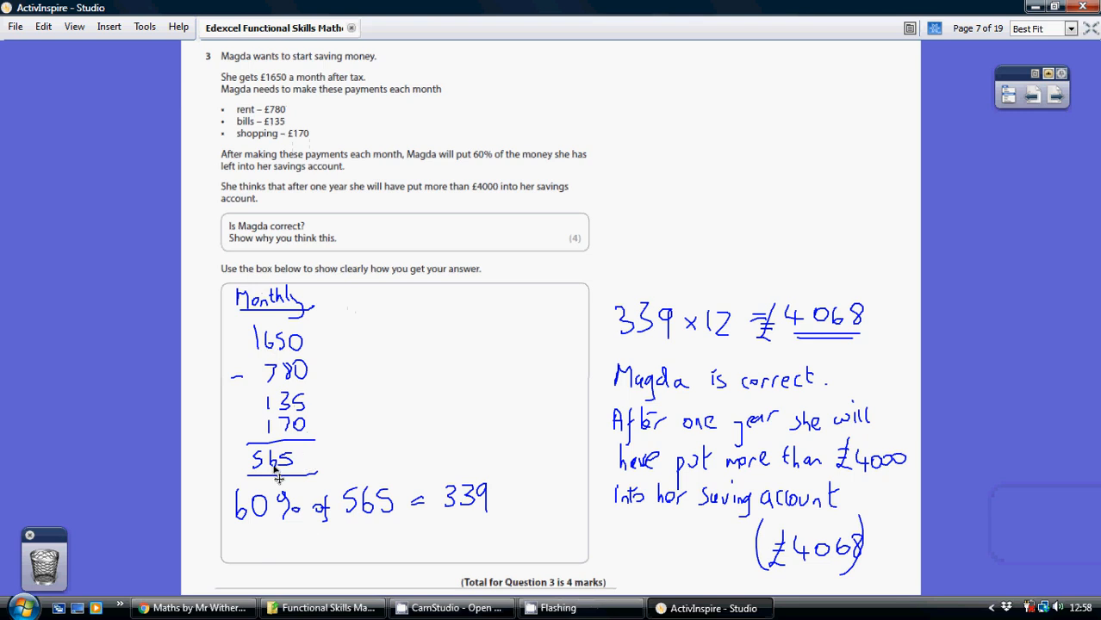
mouse_move(280, 469)
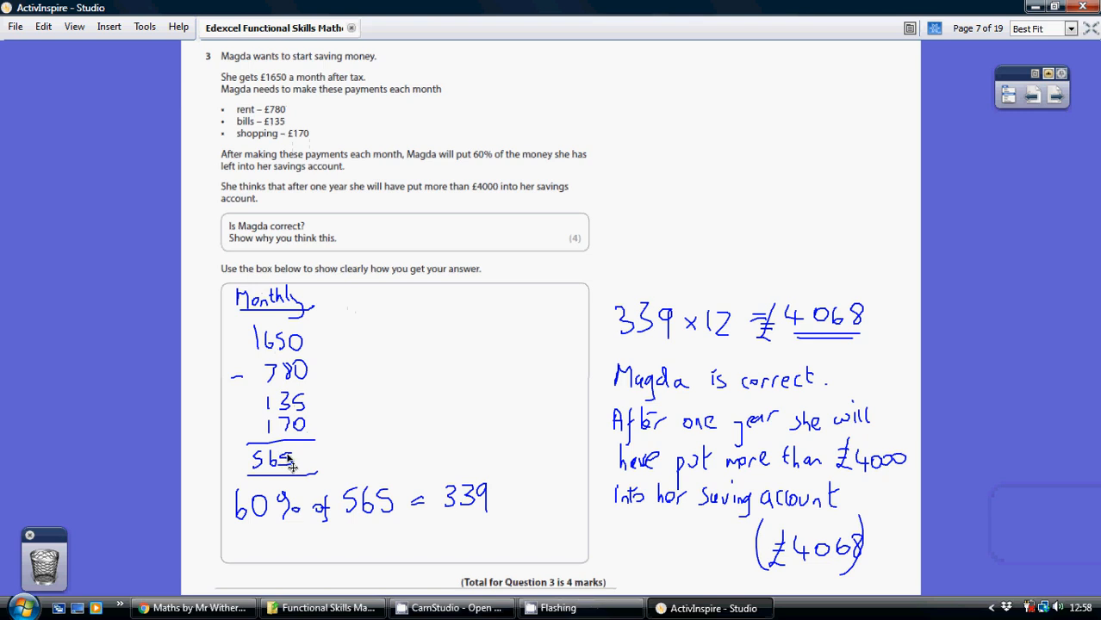
mouse_move(494, 174)
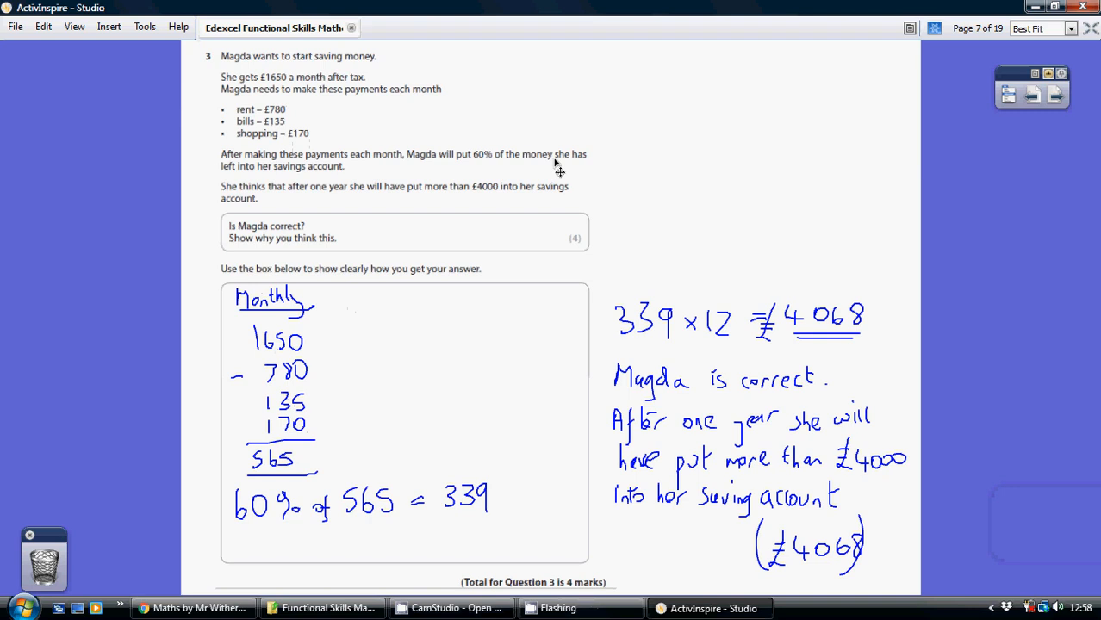
mouse_move(246, 521)
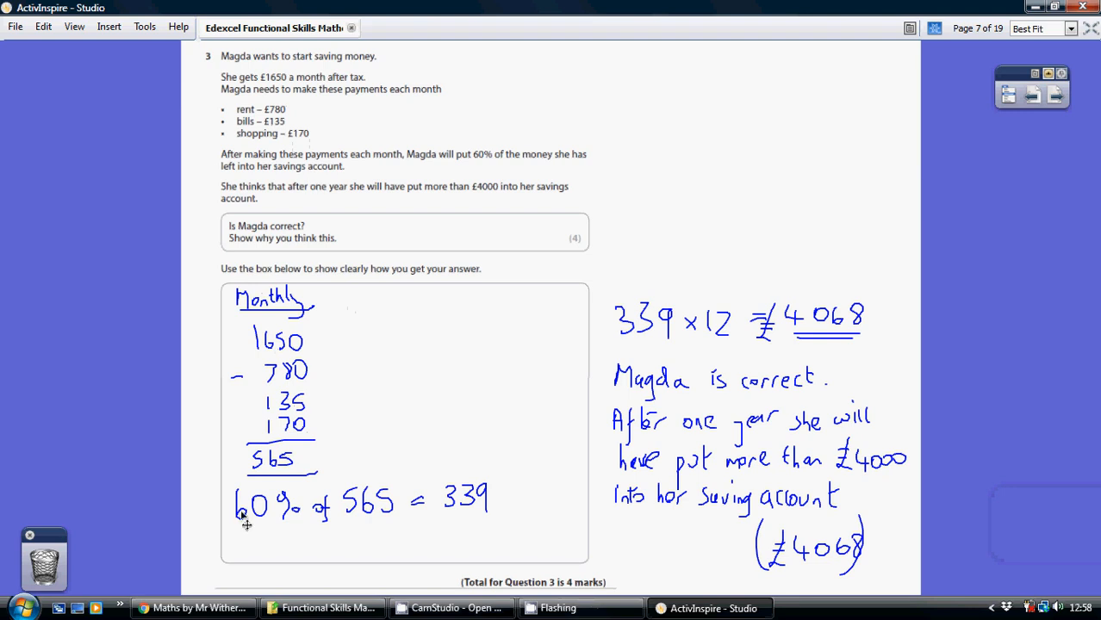
mouse_move(315, 525)
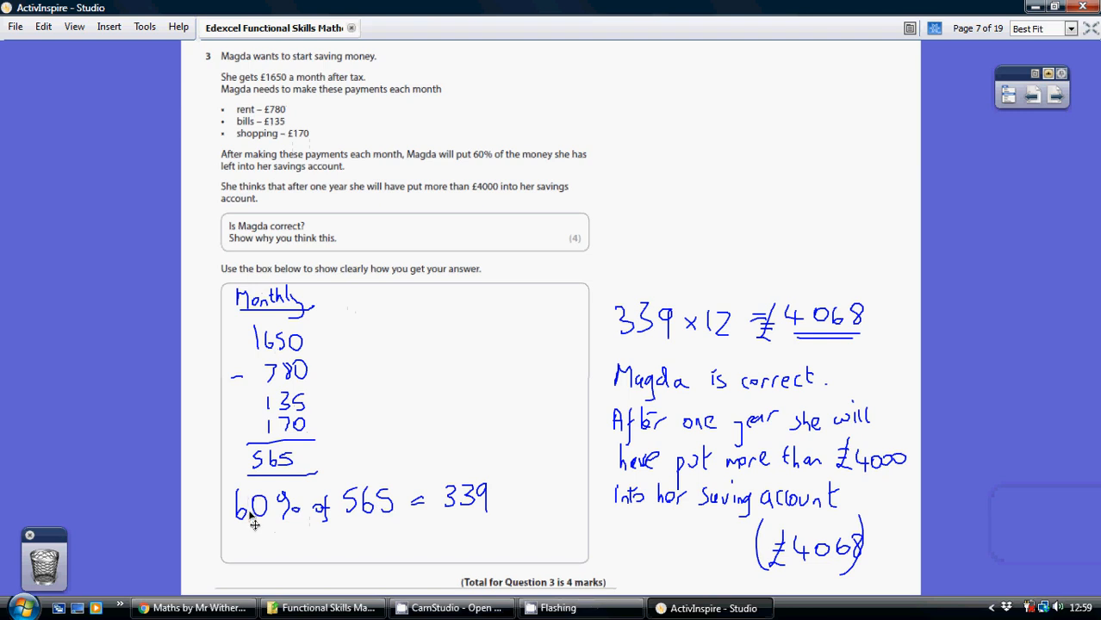
mouse_move(301, 521)
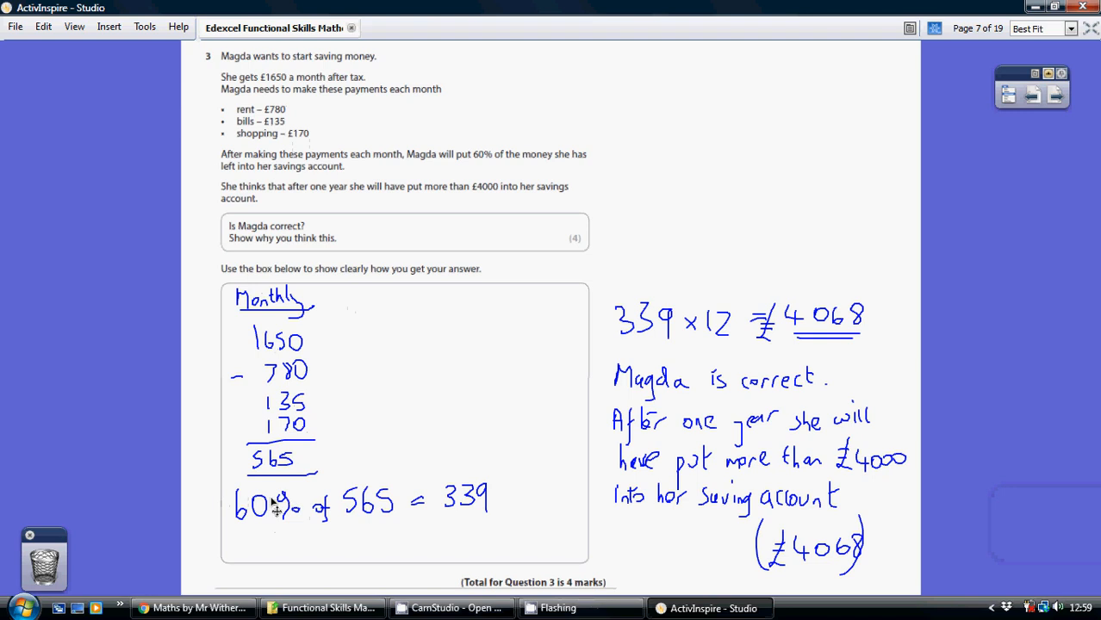
mouse_move(357, 517)
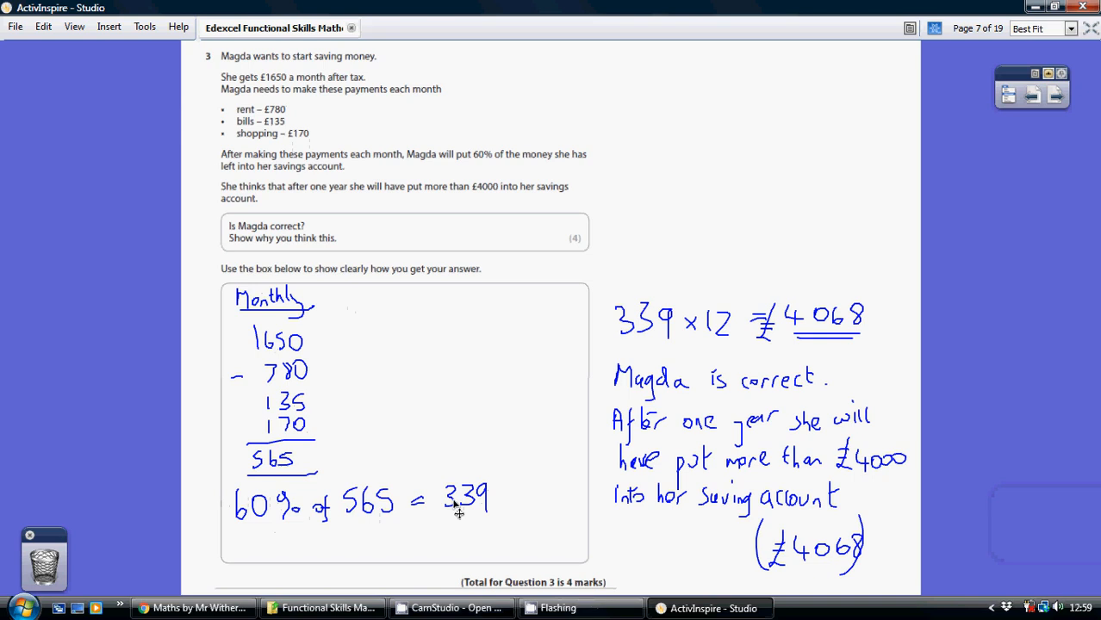
mouse_move(483, 495)
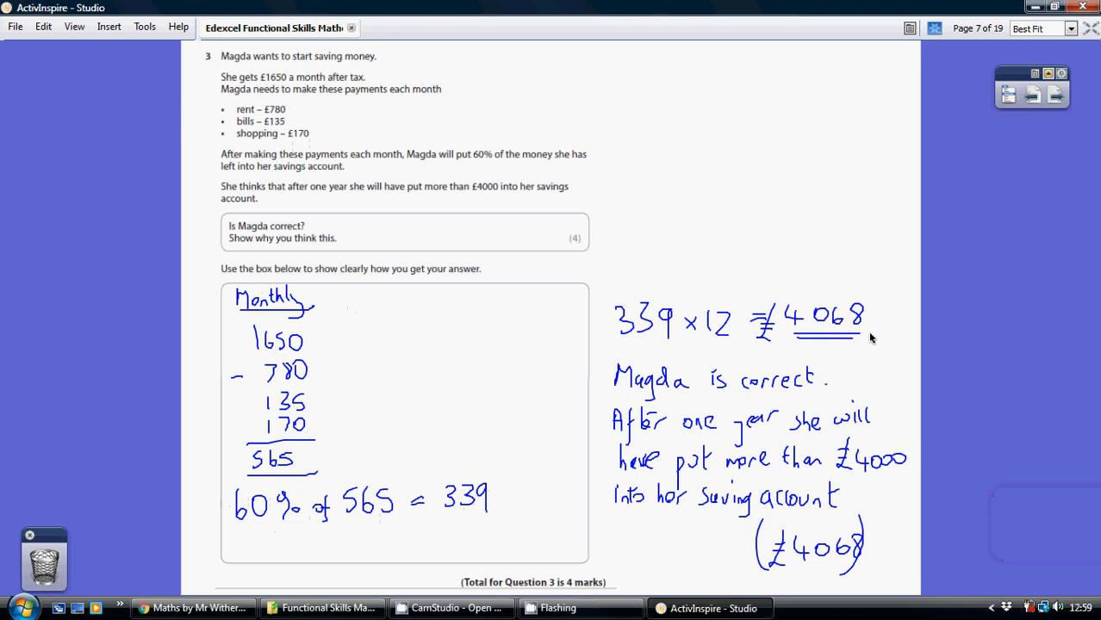
mouse_move(859, 336)
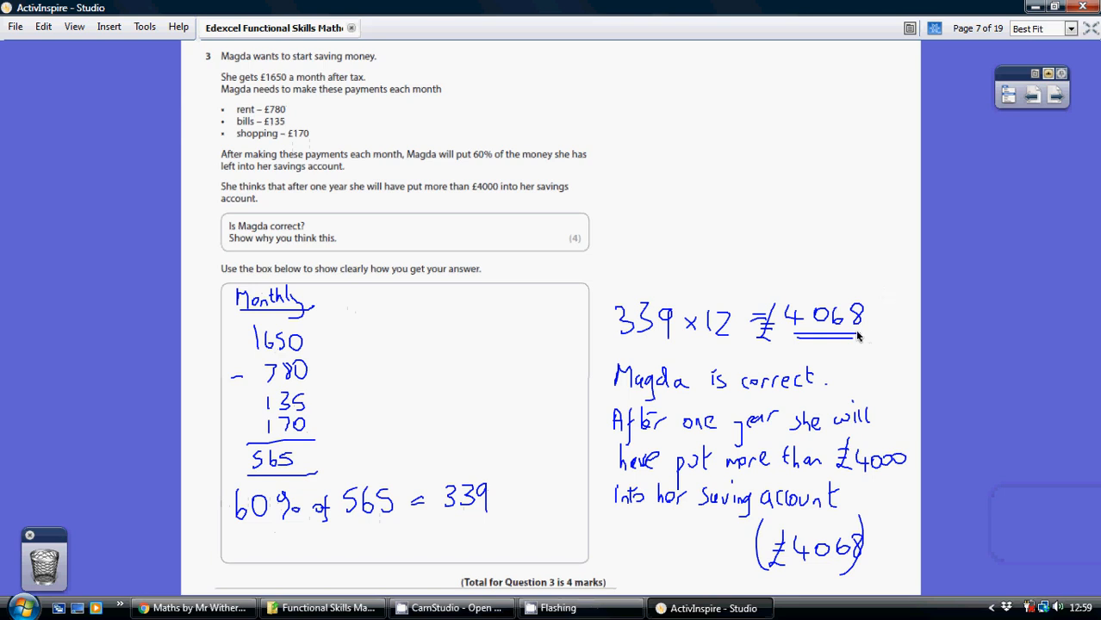
mouse_move(442, 202)
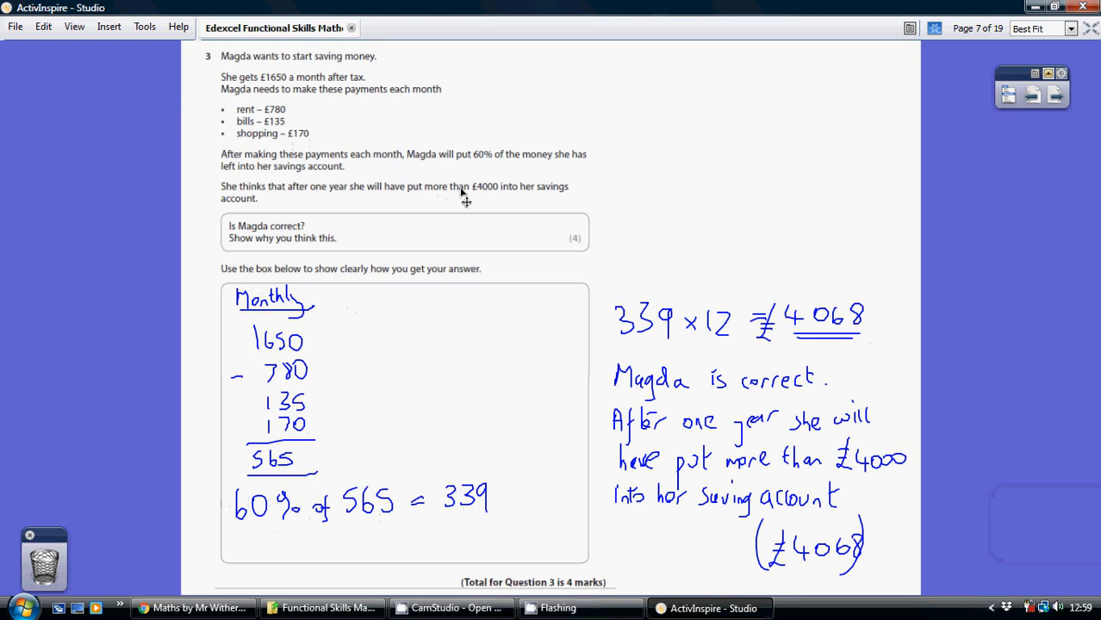
mouse_move(850, 317)
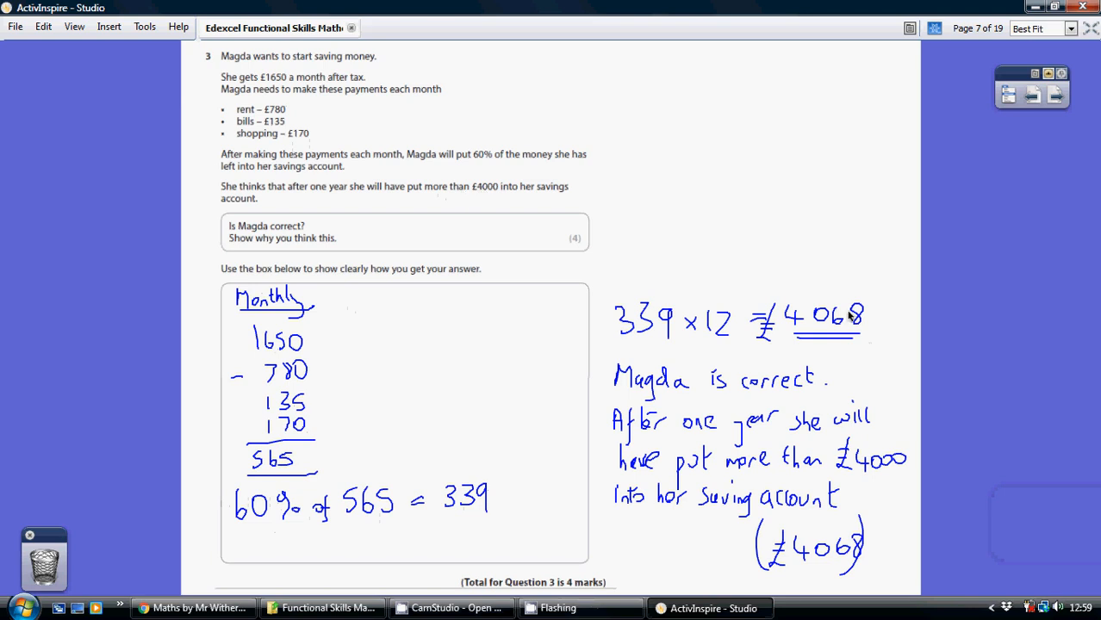
mouse_move(769, 430)
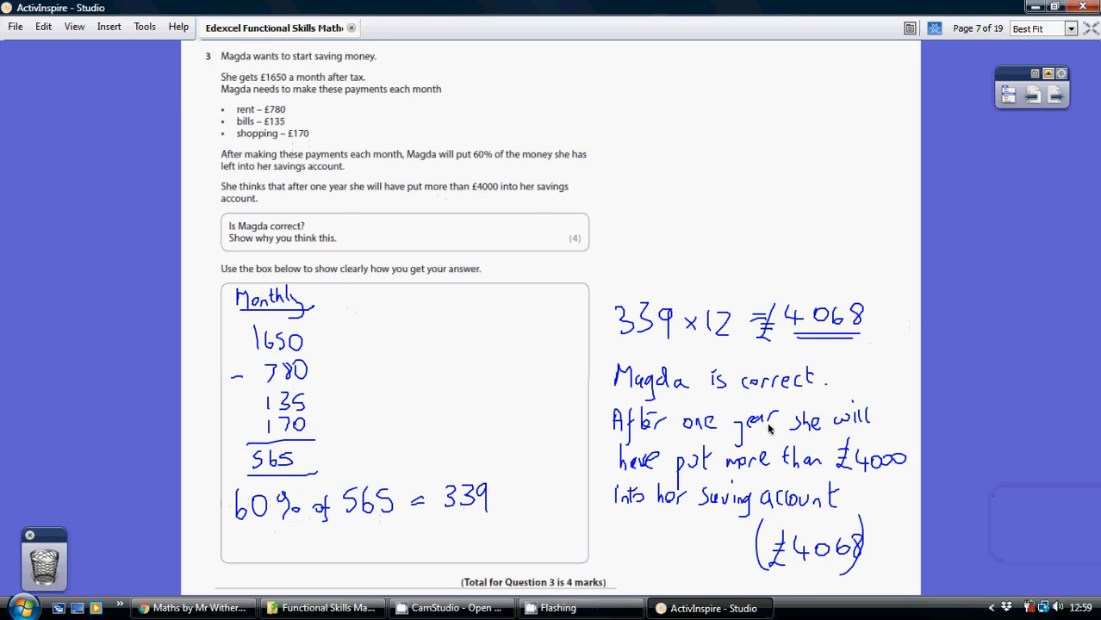
mouse_move(633, 493)
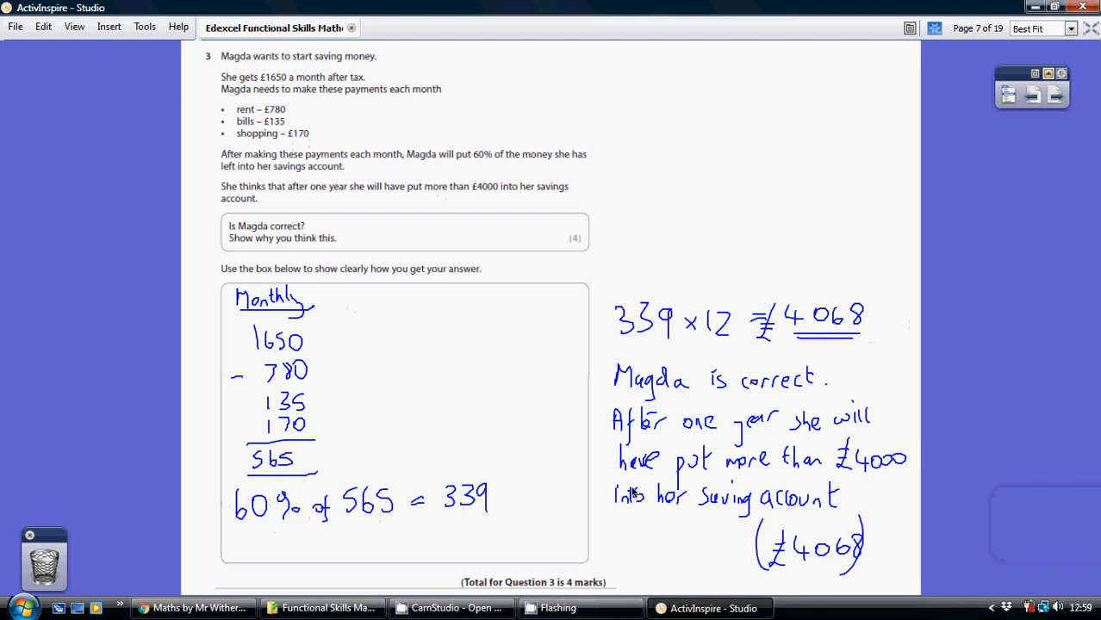
mouse_move(861, 563)
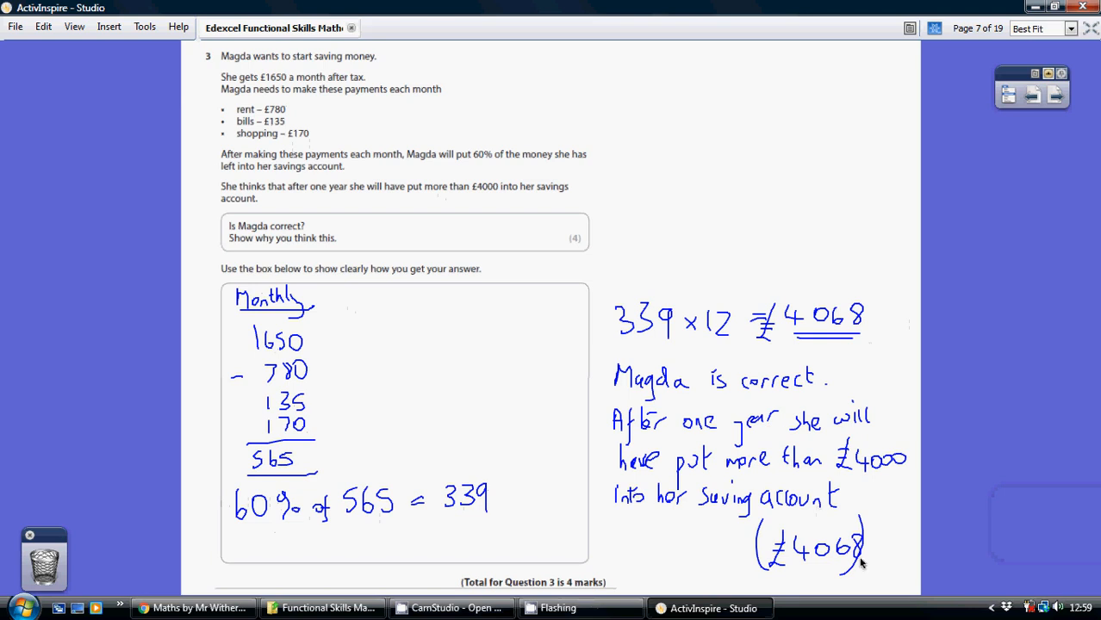
left_click(451, 608)
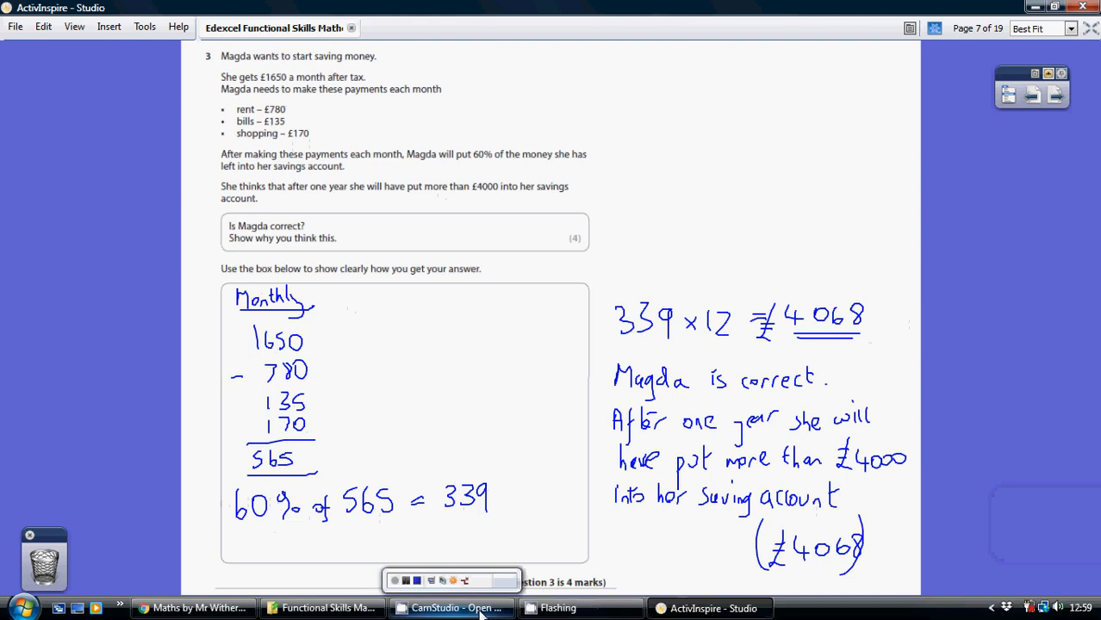